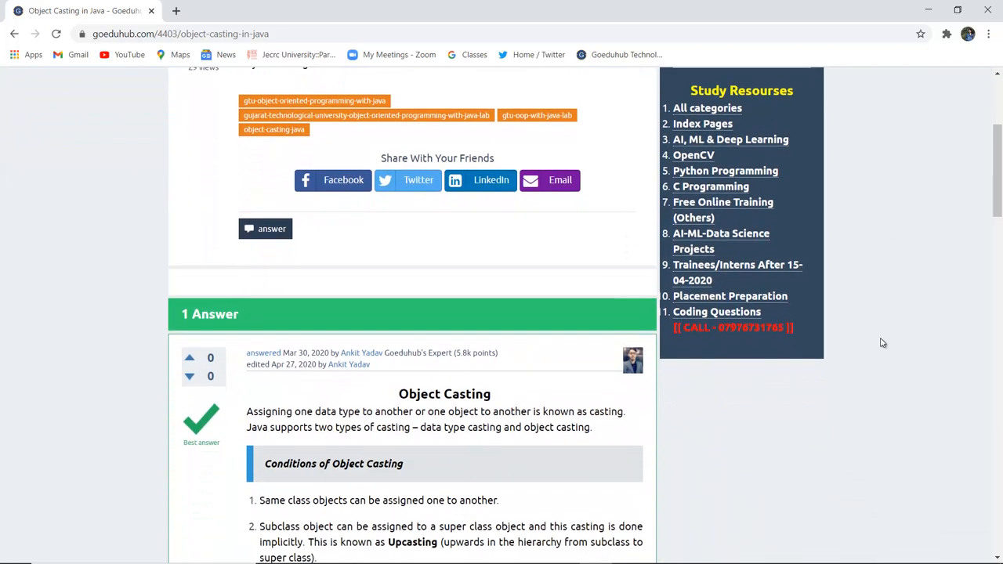
# Step: Scroll the GoeduHub answer to the Object Casting conditions and the Flower/Rose example code
pyautogui.scroll(-3)
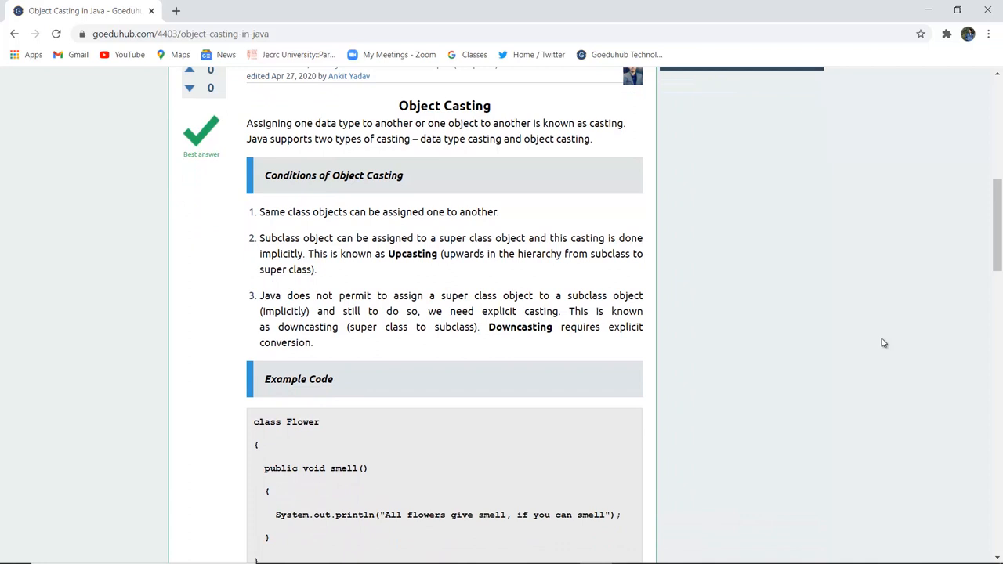
pyautogui.scroll(-3)
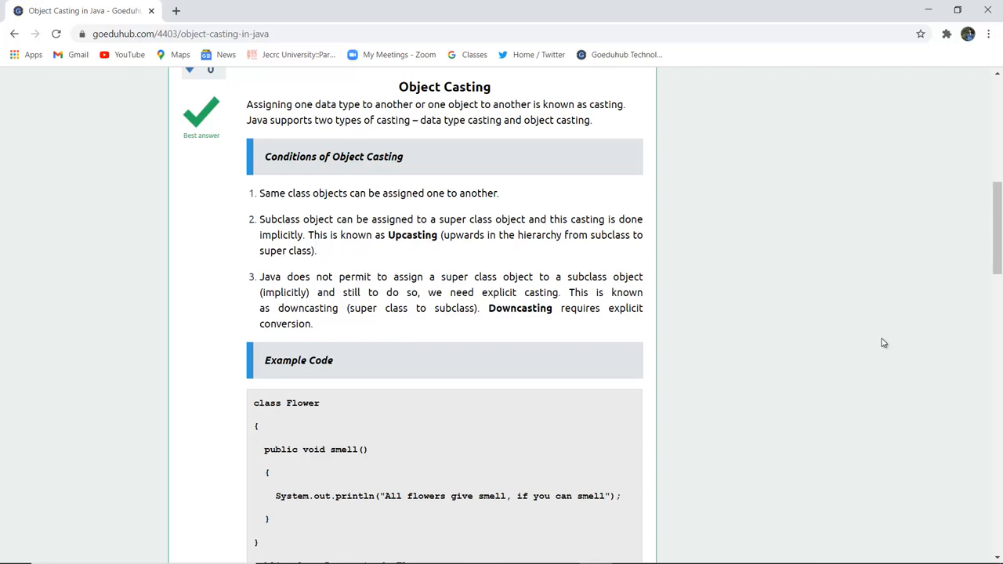
pyautogui.moveTo(645, 317)
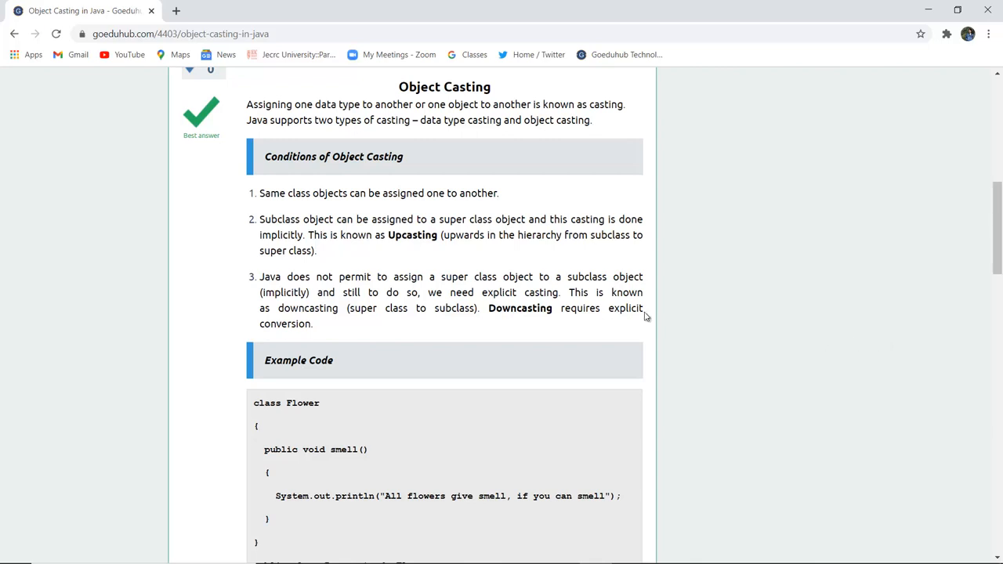
pyautogui.doubleClick(455, 120)
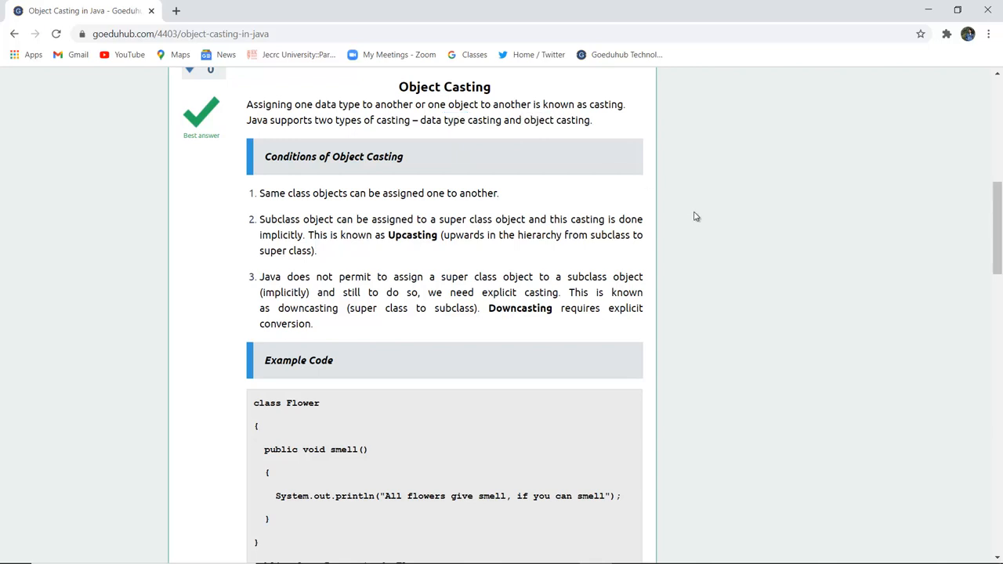
pyautogui.scroll(-3)
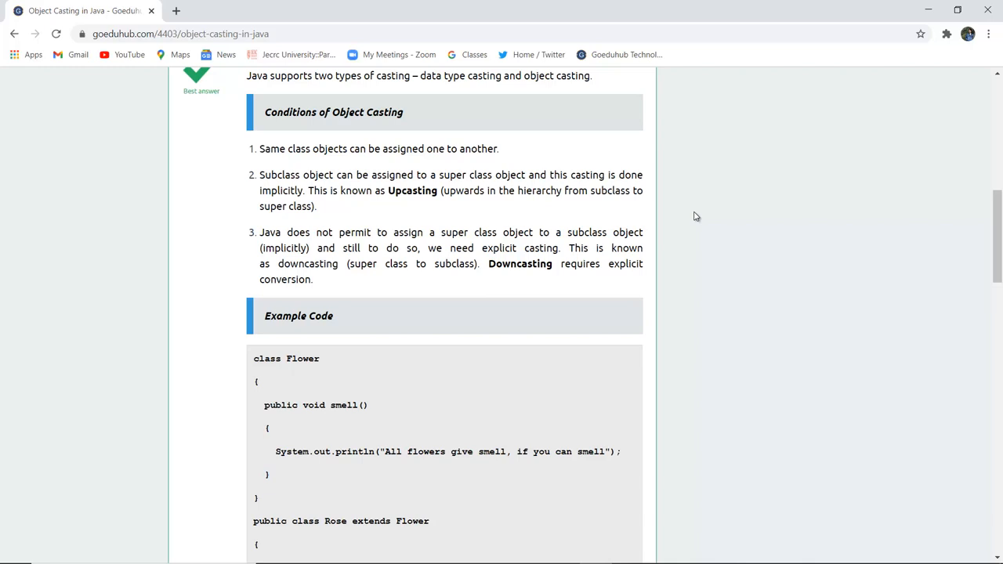
pyautogui.moveTo(623, 238)
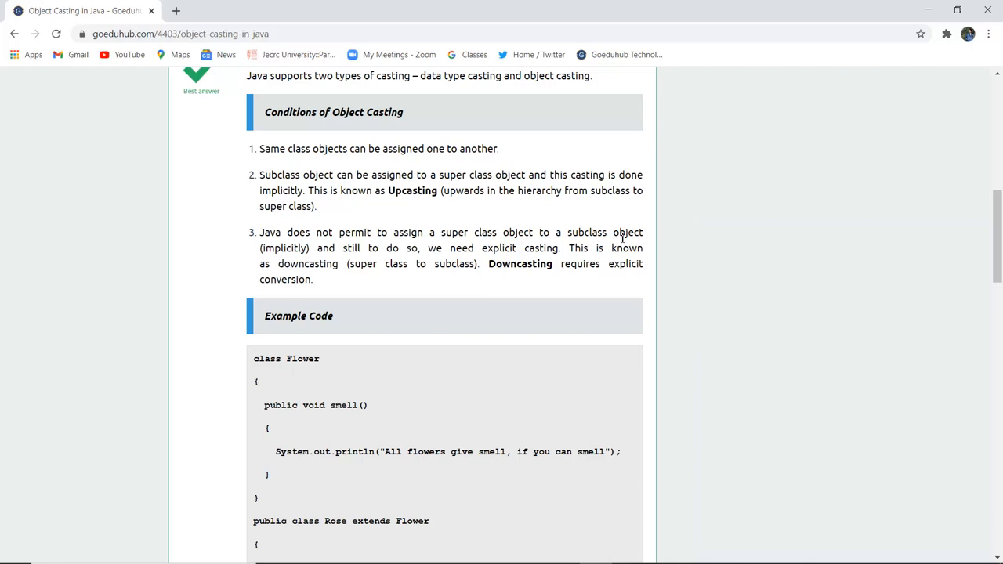
pyautogui.moveTo(677, 275)
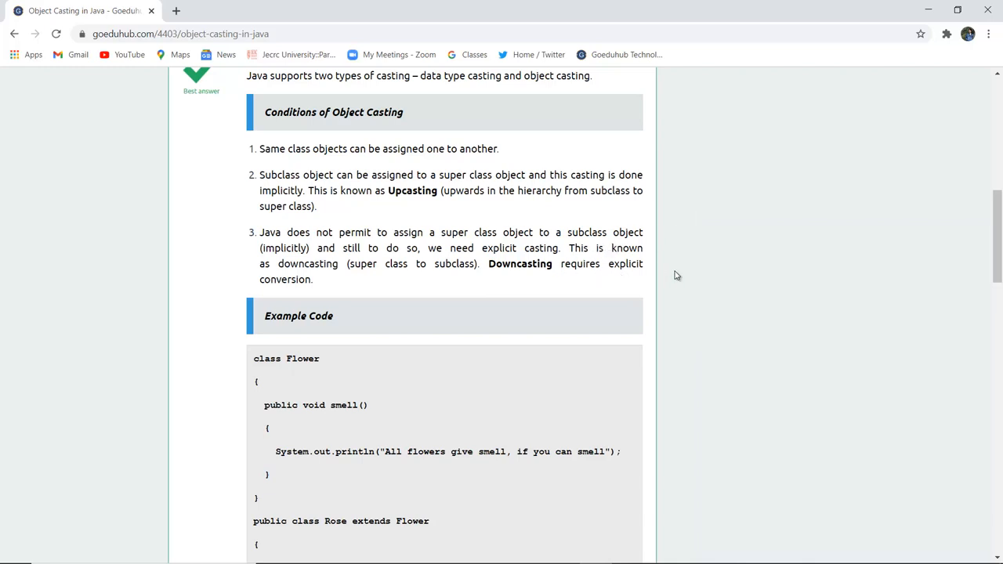
pyautogui.moveTo(712, 278)
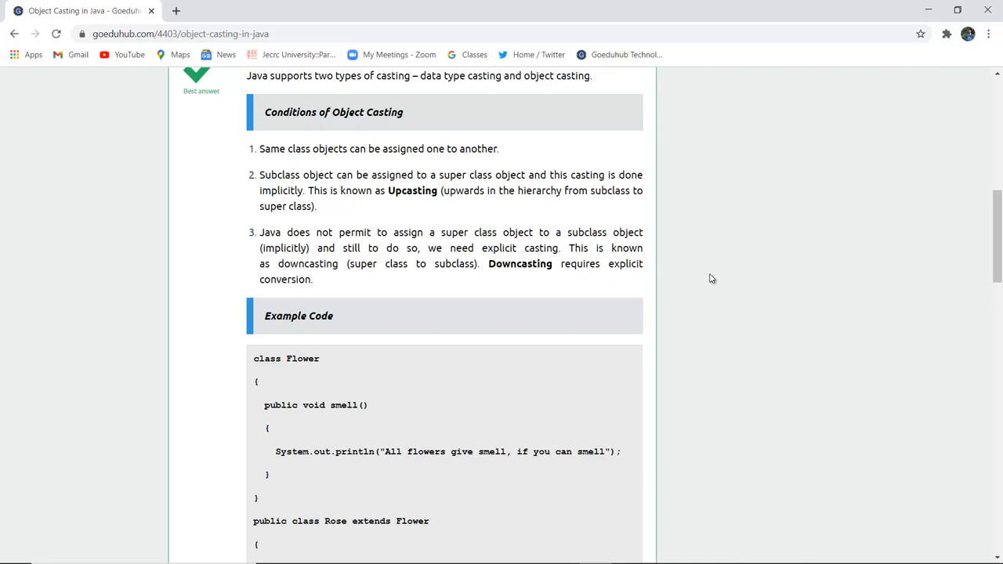
pyautogui.scroll(-3)
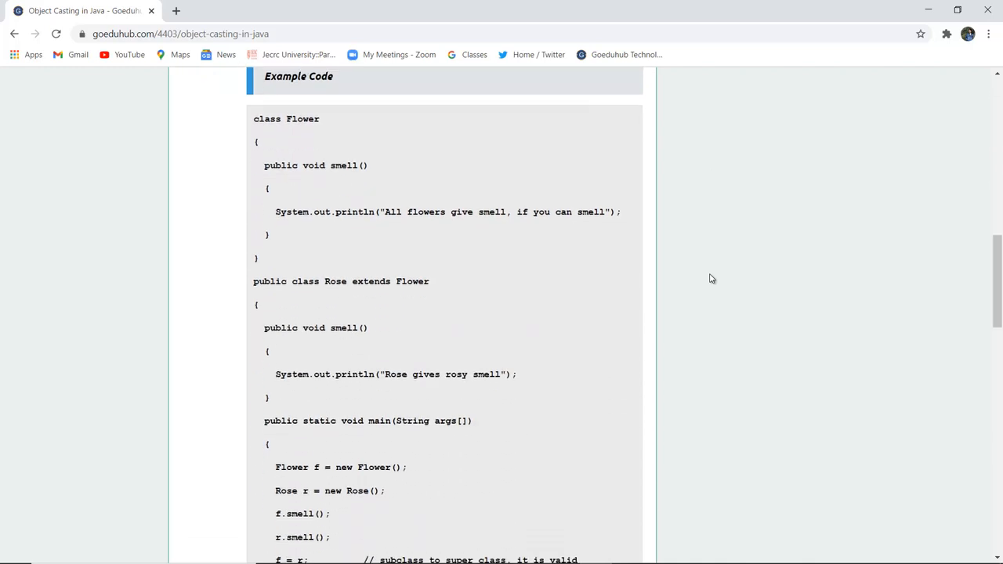
pyautogui.scroll(-3)
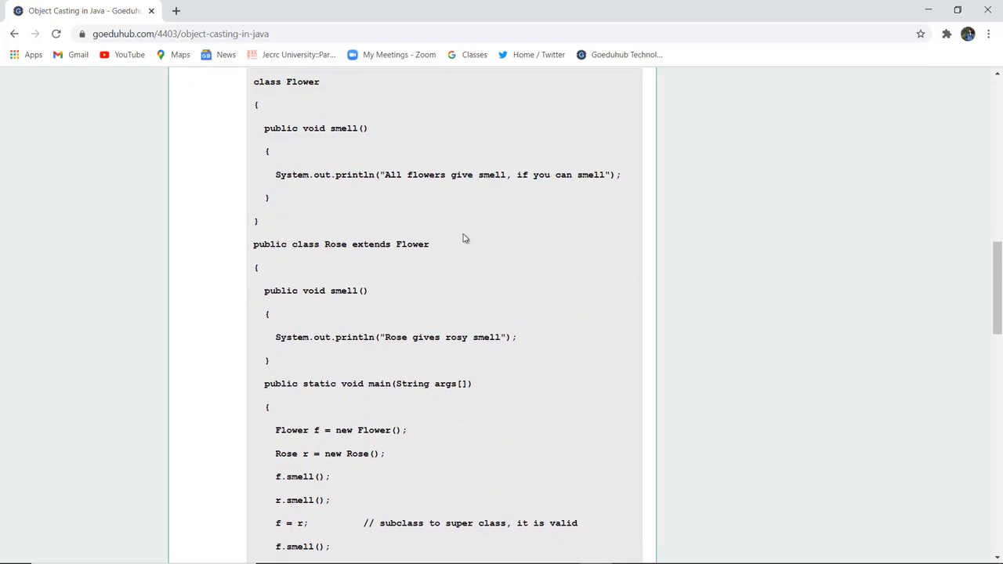
pyautogui.moveTo(341, 140)
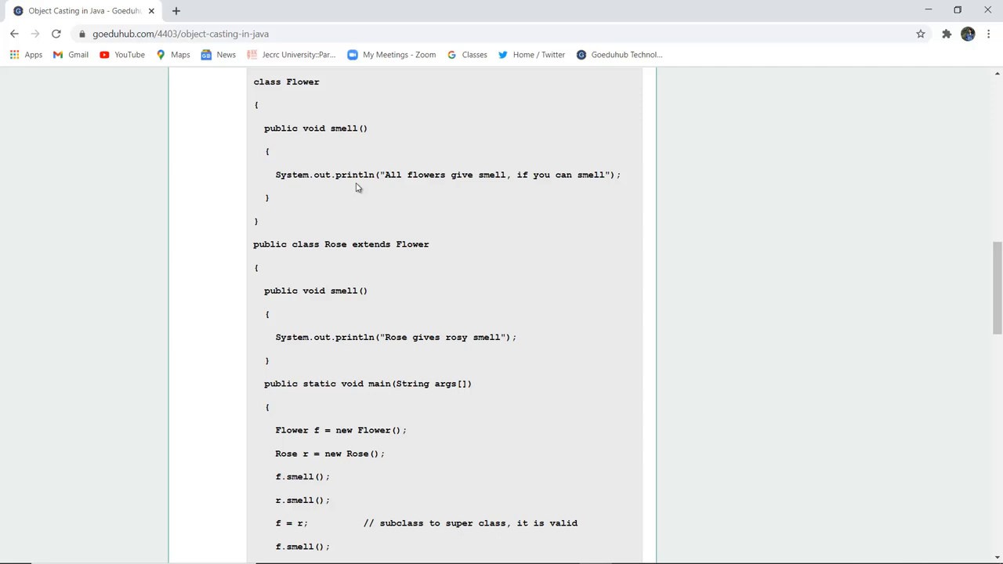
pyautogui.moveTo(430, 194)
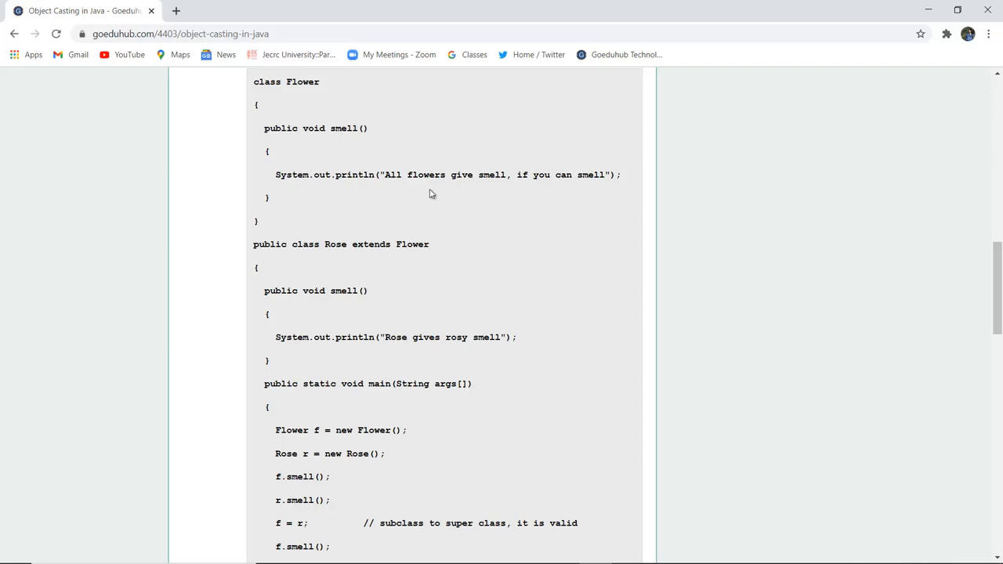
pyautogui.moveTo(521, 187)
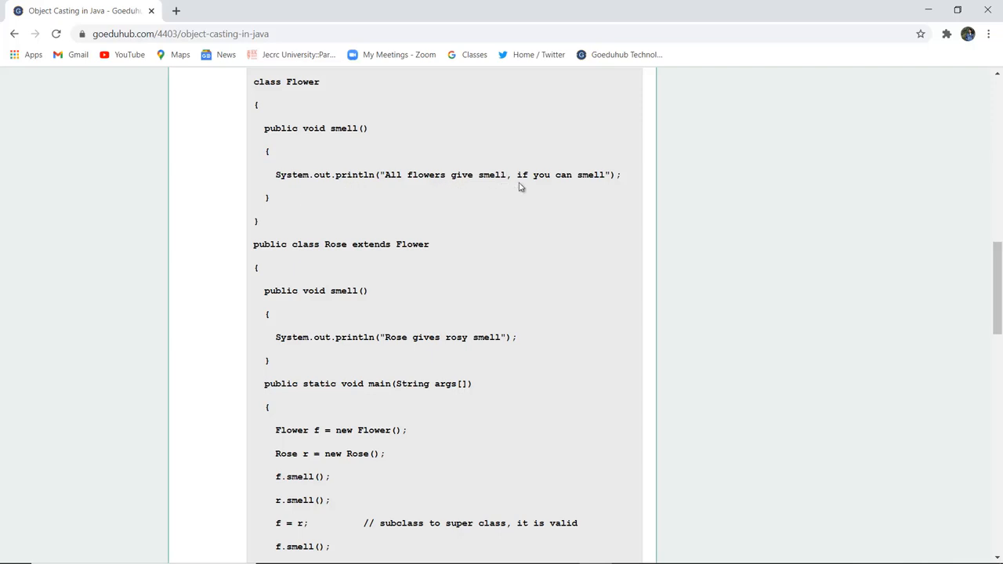
pyautogui.scroll(-3)
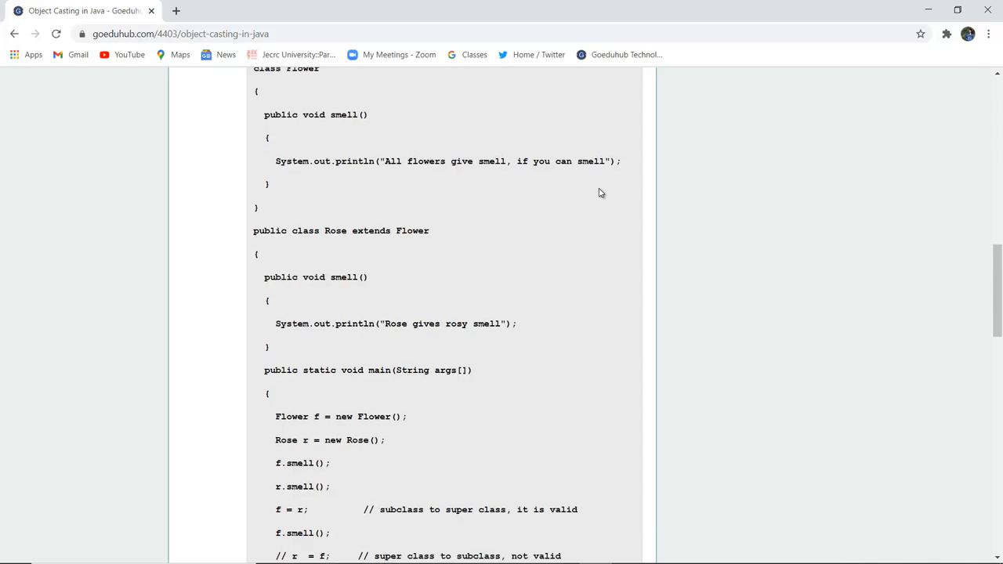
pyautogui.scroll(-3)
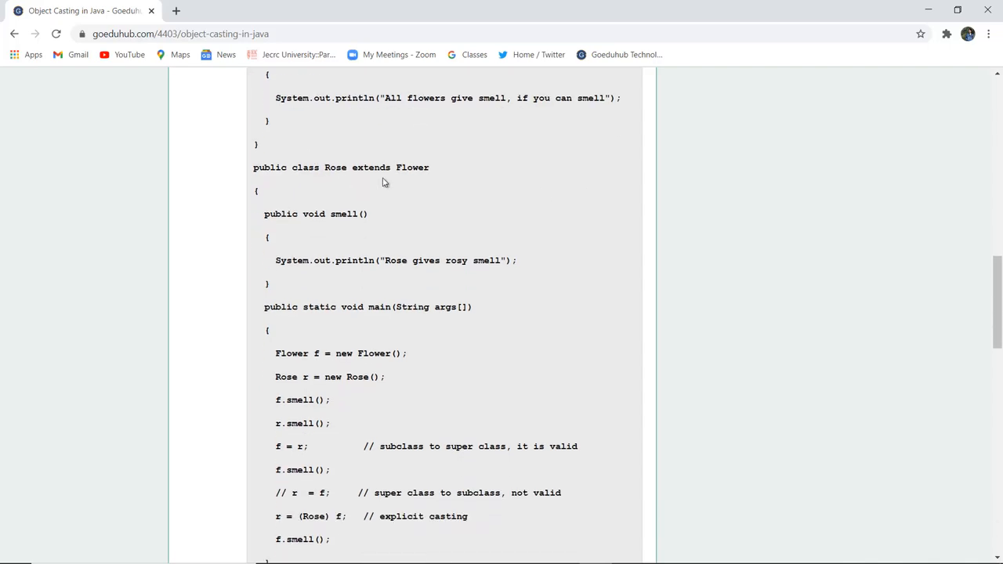
pyautogui.moveTo(370, 220)
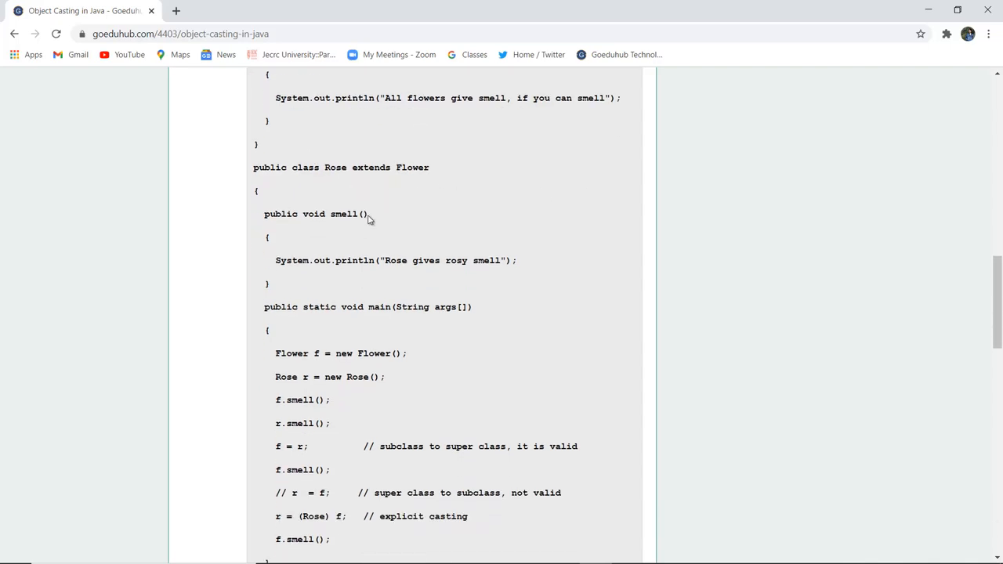
pyautogui.moveTo(406, 225)
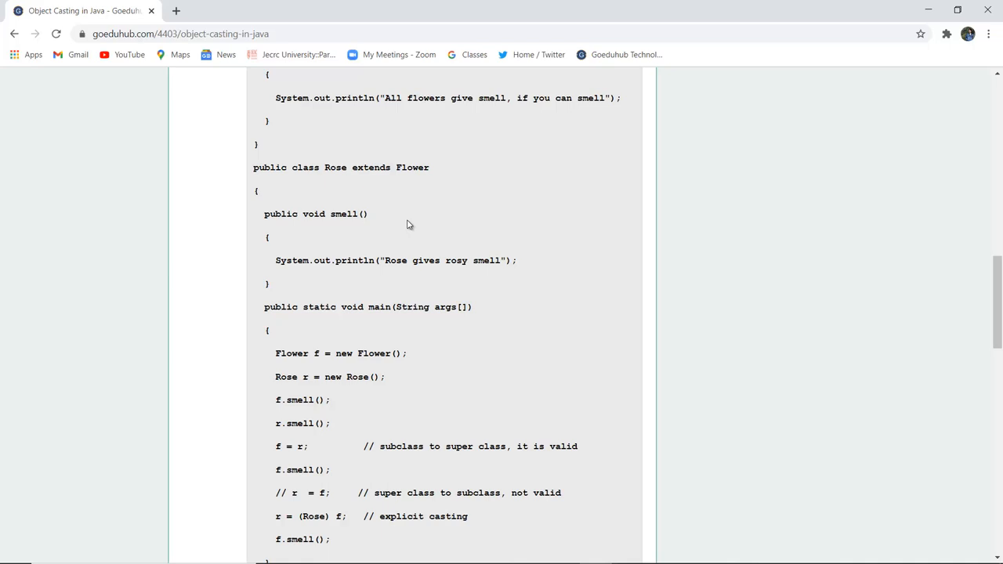
pyautogui.scroll(-3)
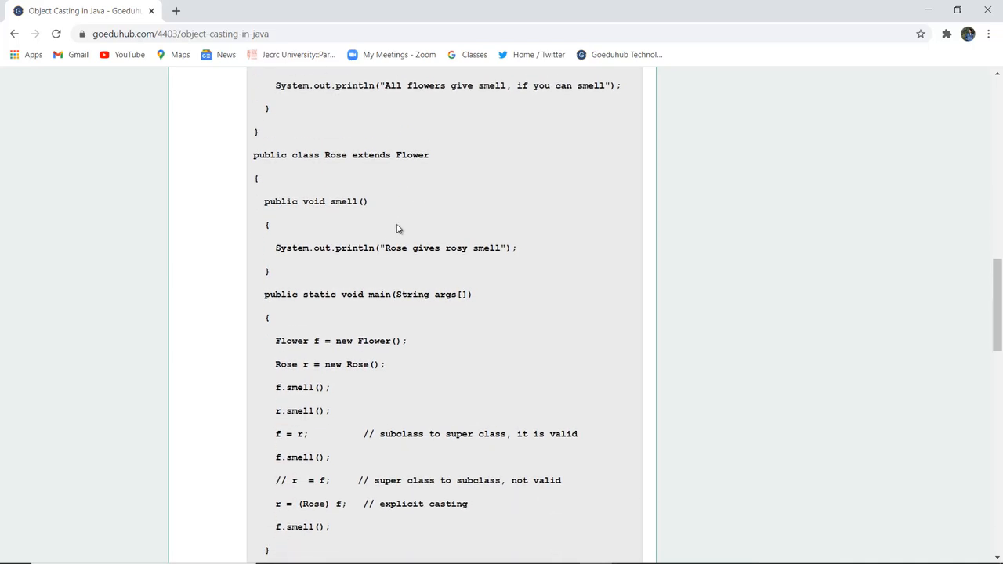
pyautogui.moveTo(485, 252)
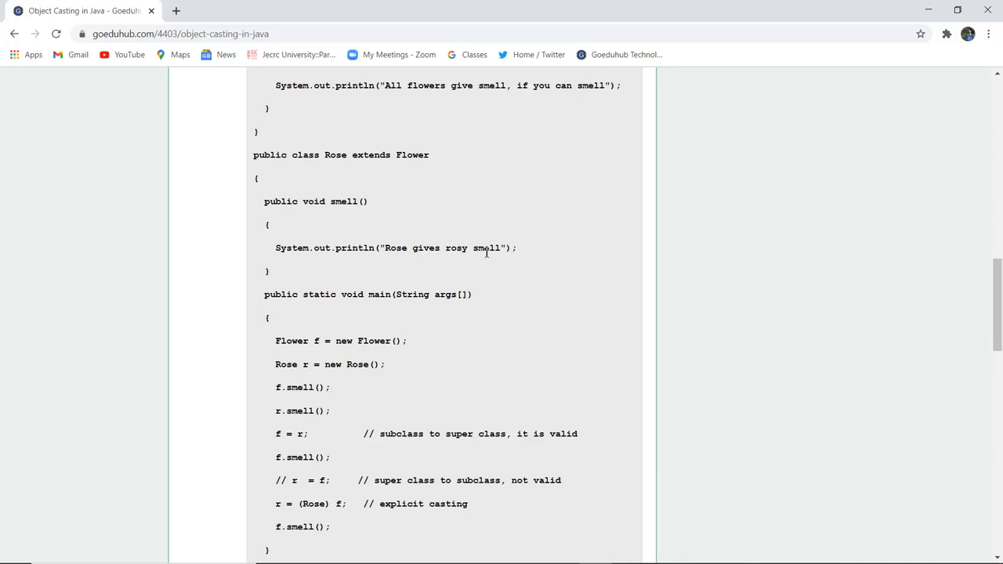
pyautogui.moveTo(366, 300)
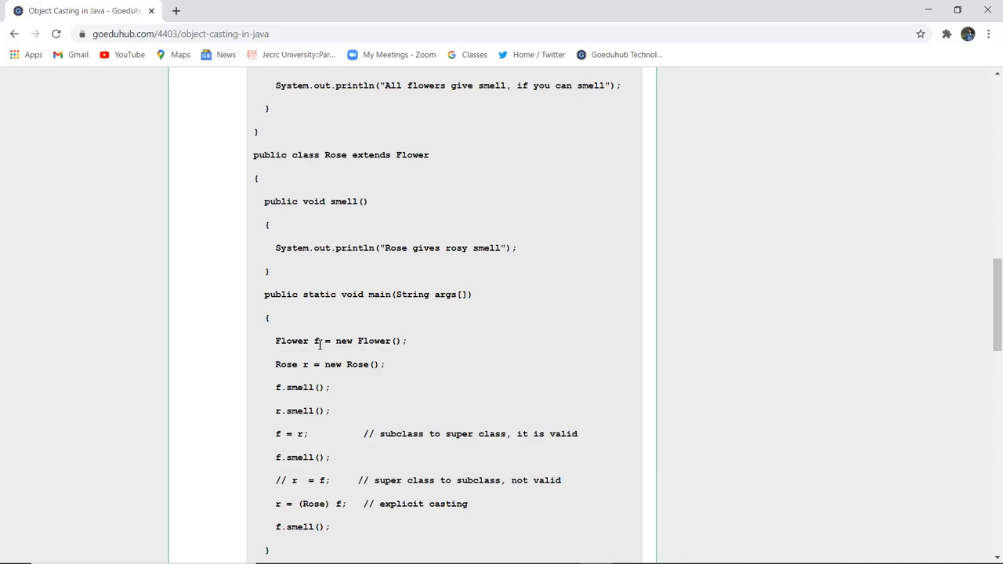
pyautogui.moveTo(309, 376)
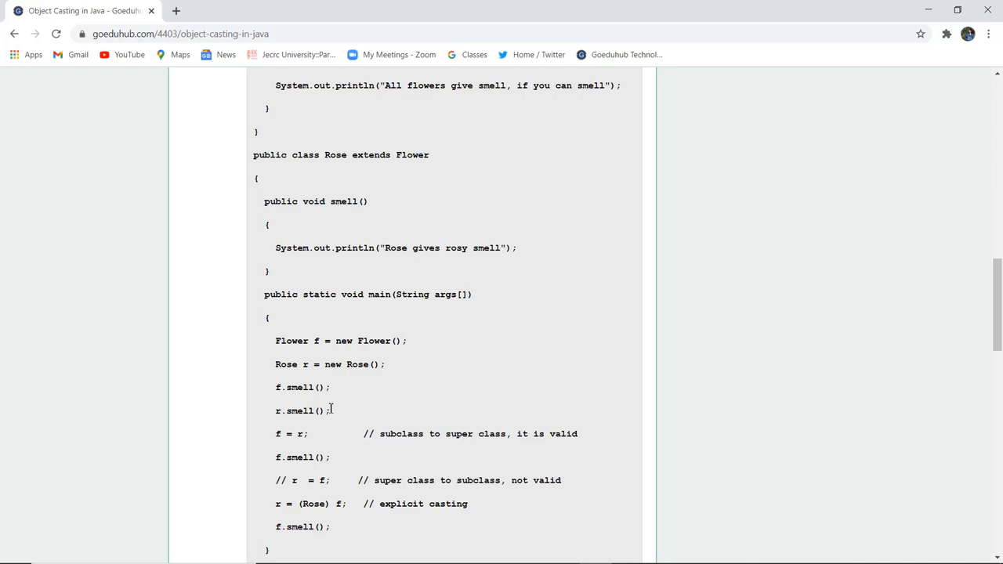
pyautogui.scroll(-3)
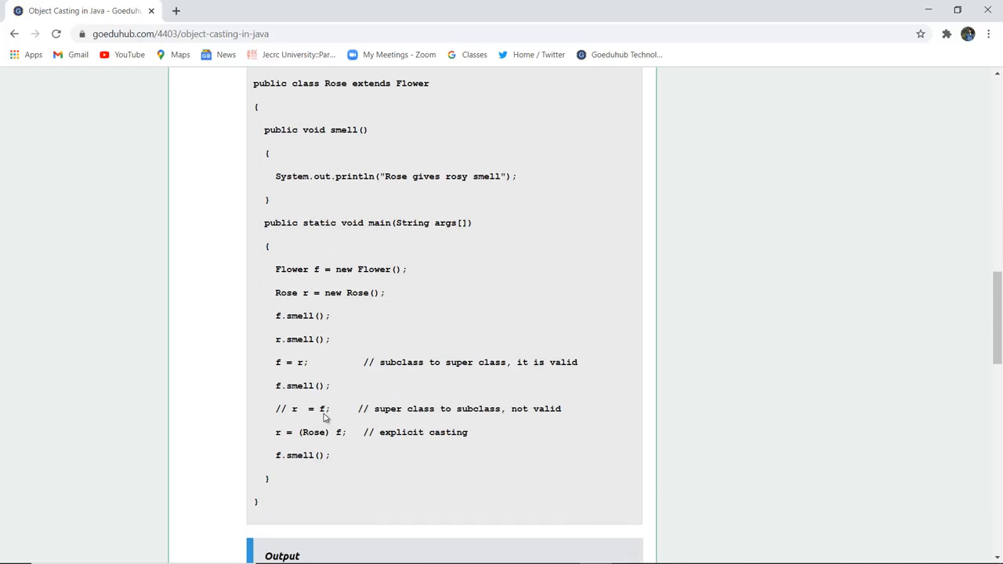
pyautogui.moveTo(290, 372)
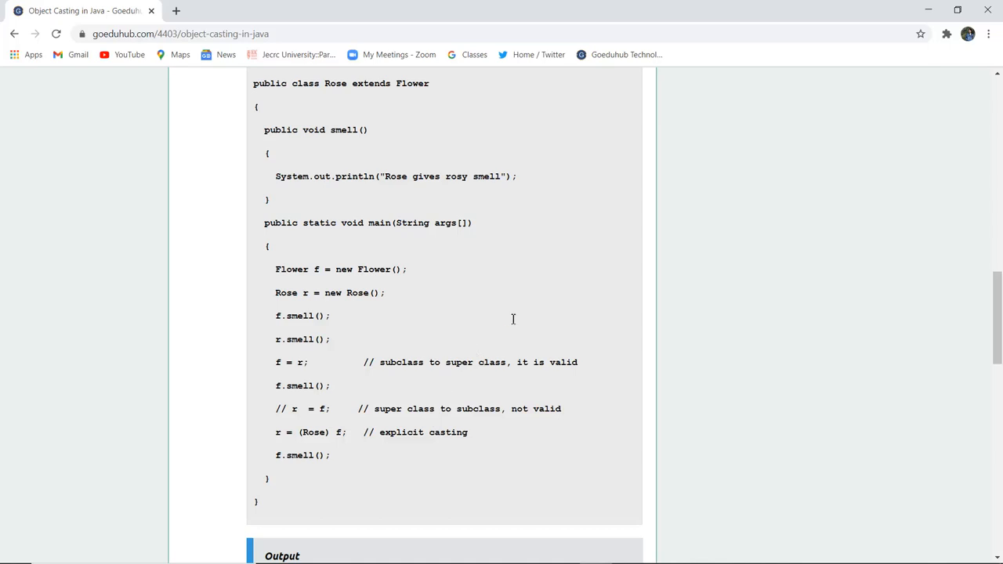
pyautogui.scroll(3)
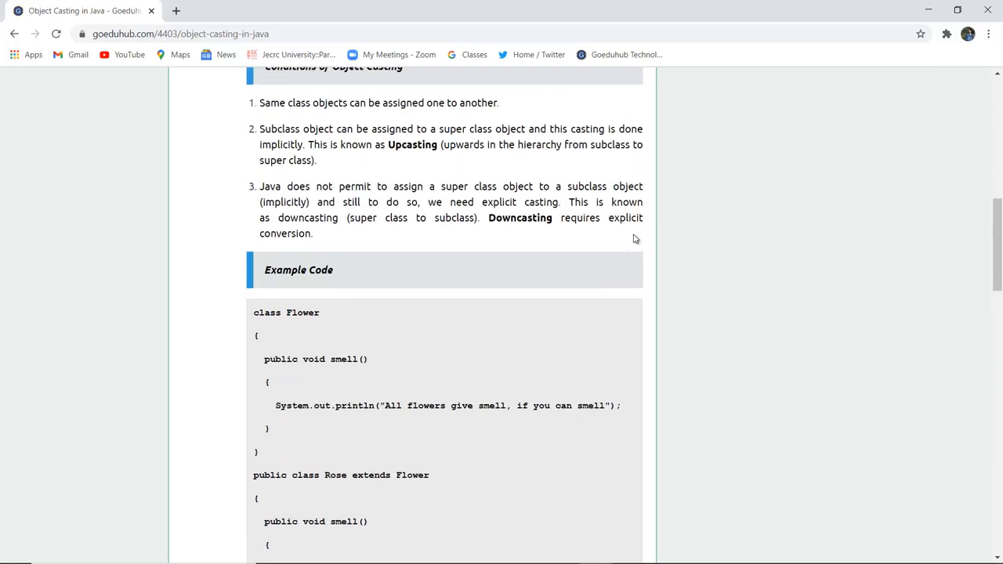
pyautogui.doubleClick(412, 144)
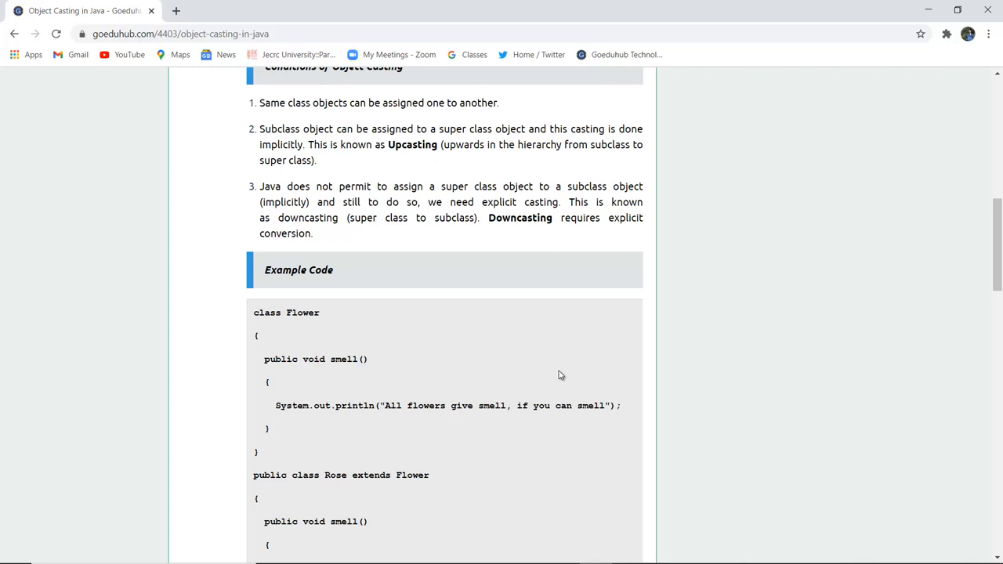
pyautogui.scroll(-3)
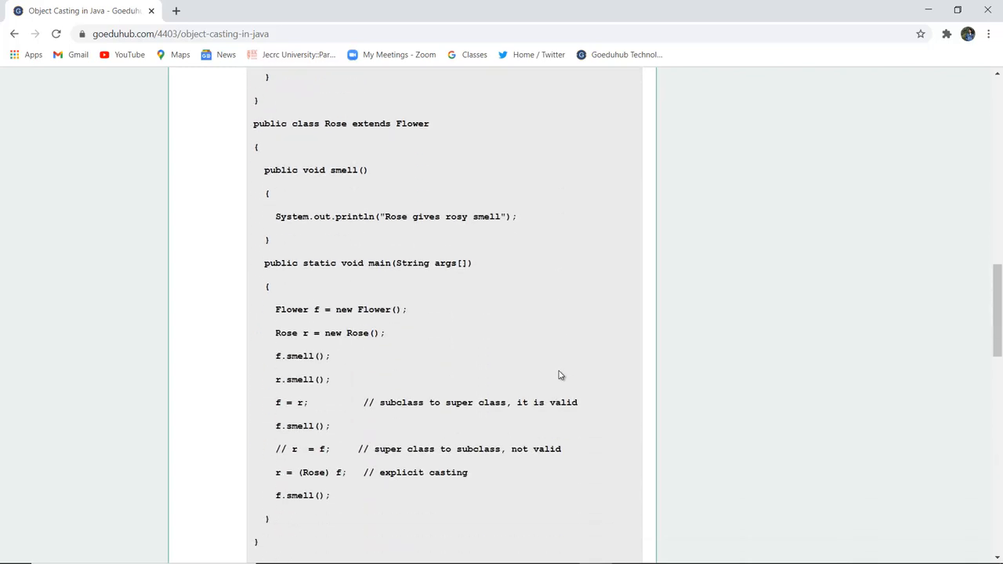
pyautogui.moveTo(345, 436)
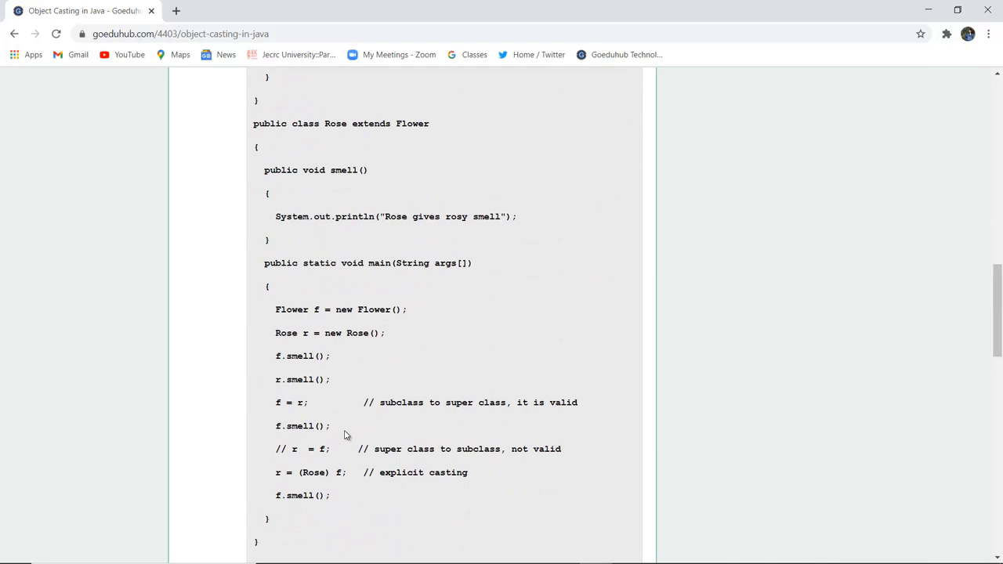
pyautogui.moveTo(318, 460)
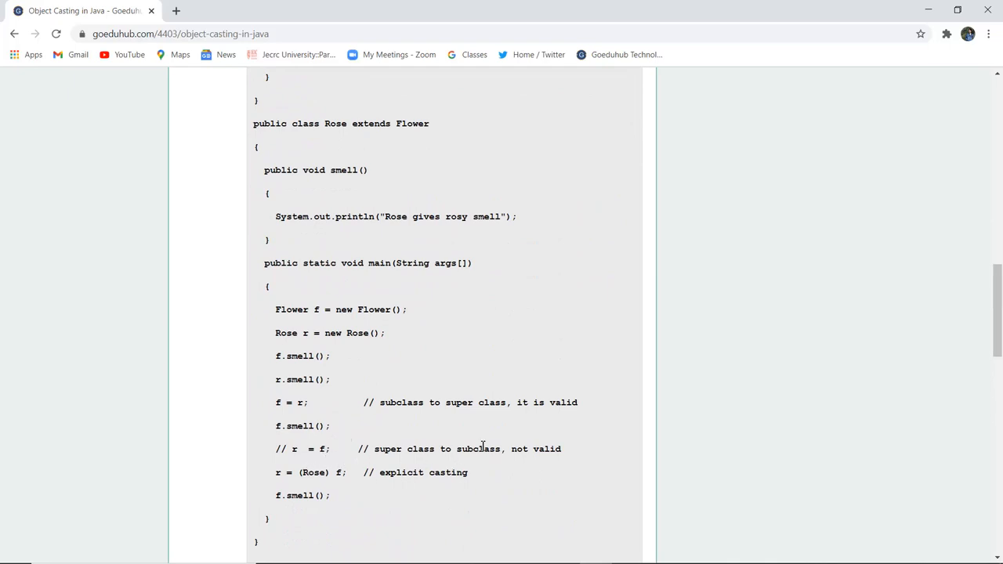
pyautogui.moveTo(443, 449)
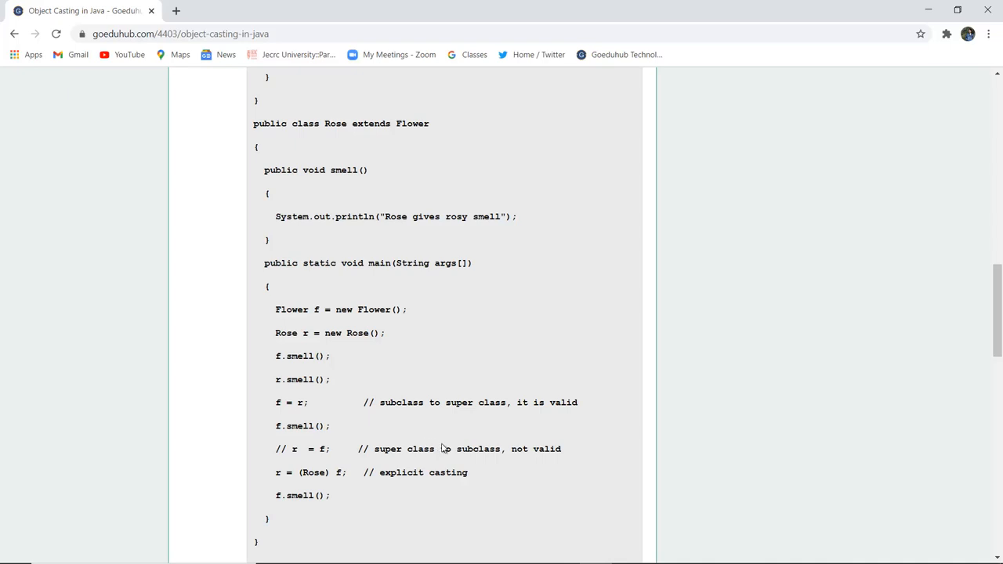
pyautogui.moveTo(471, 460)
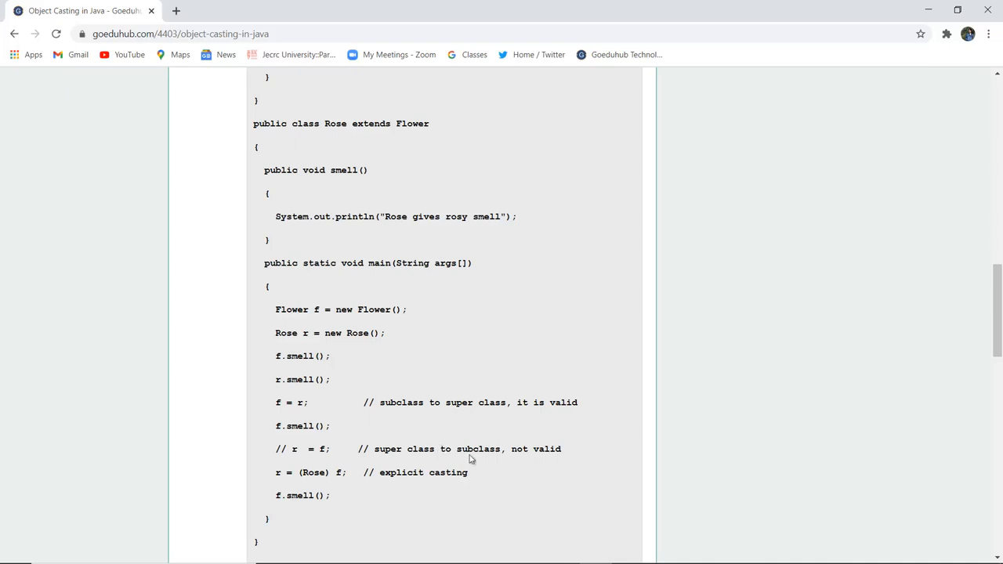
pyautogui.scroll(-3)
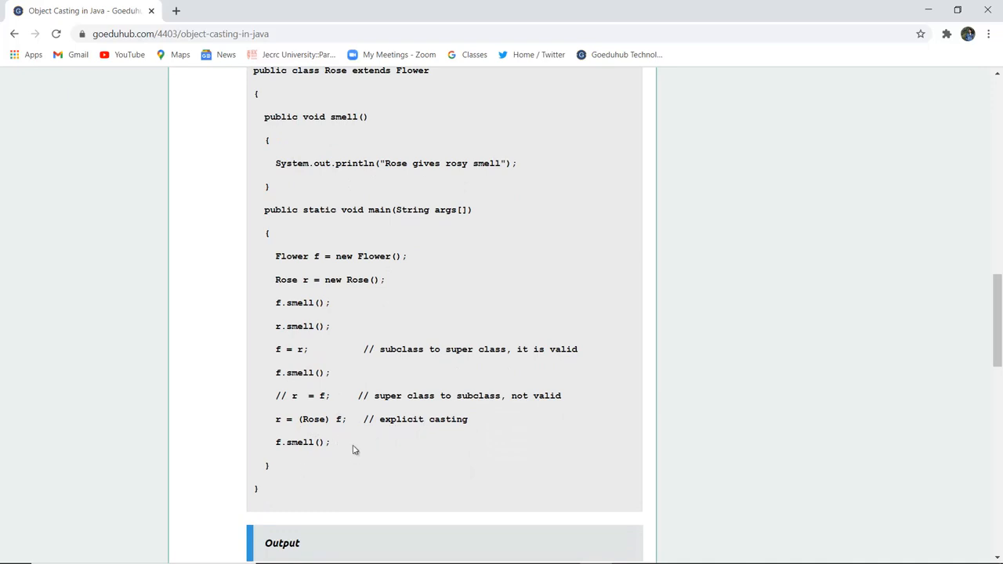
pyautogui.moveTo(320, 438)
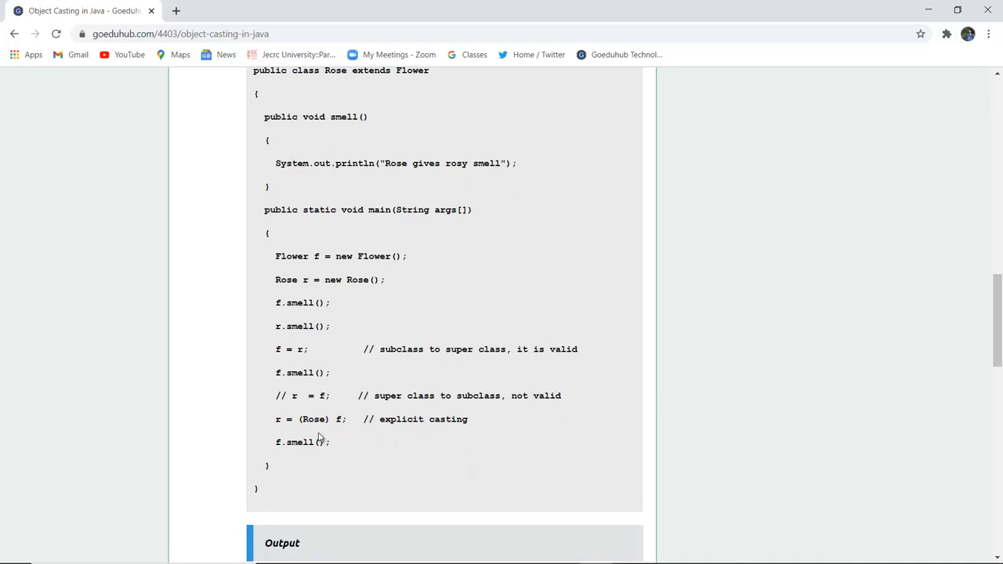
pyautogui.moveTo(395, 444)
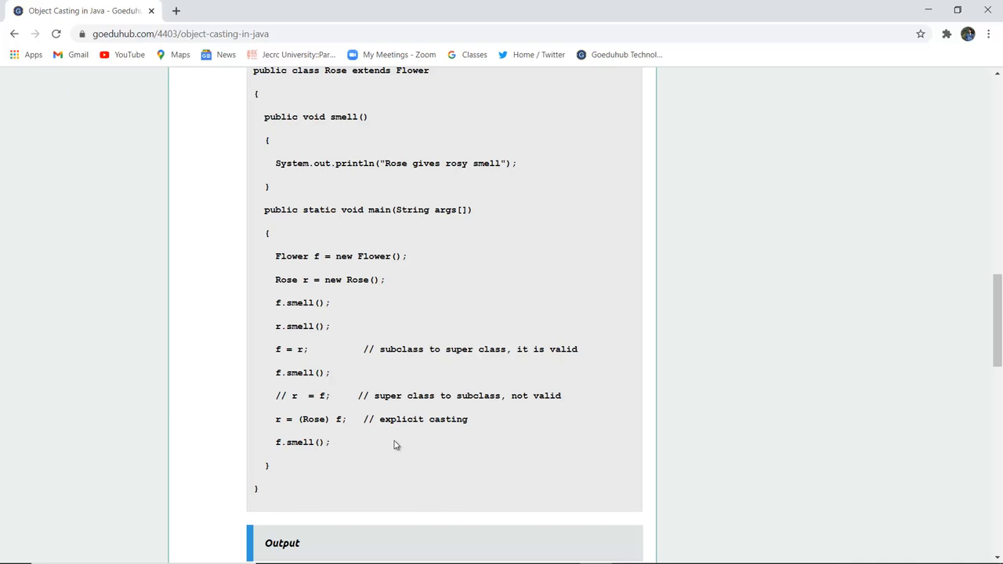
pyautogui.scroll(-3)
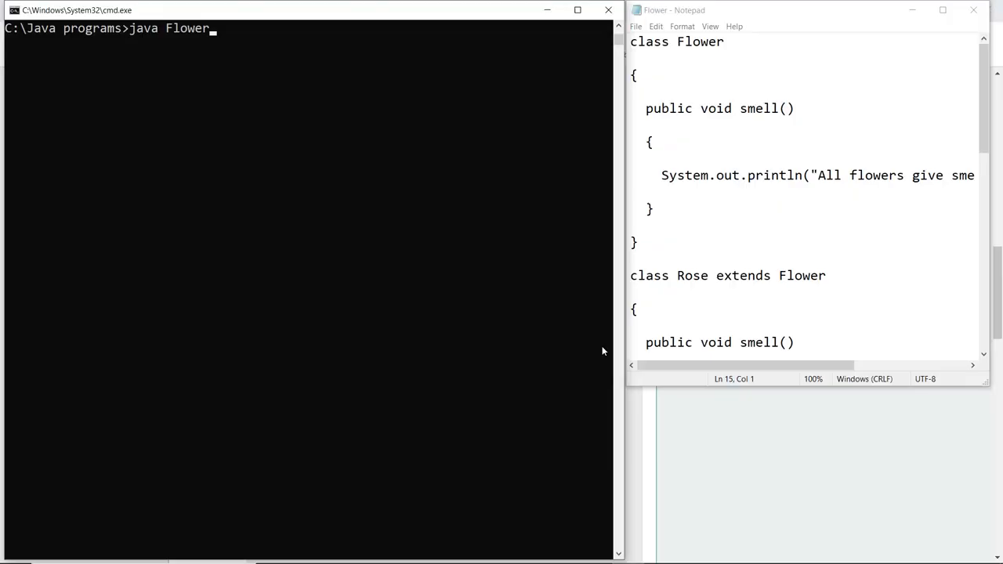
# Step: Compile Flower.java with javac and run it, printing one flower-smell and three rosy-smell lines
pyautogui.write('avac Flower.java')
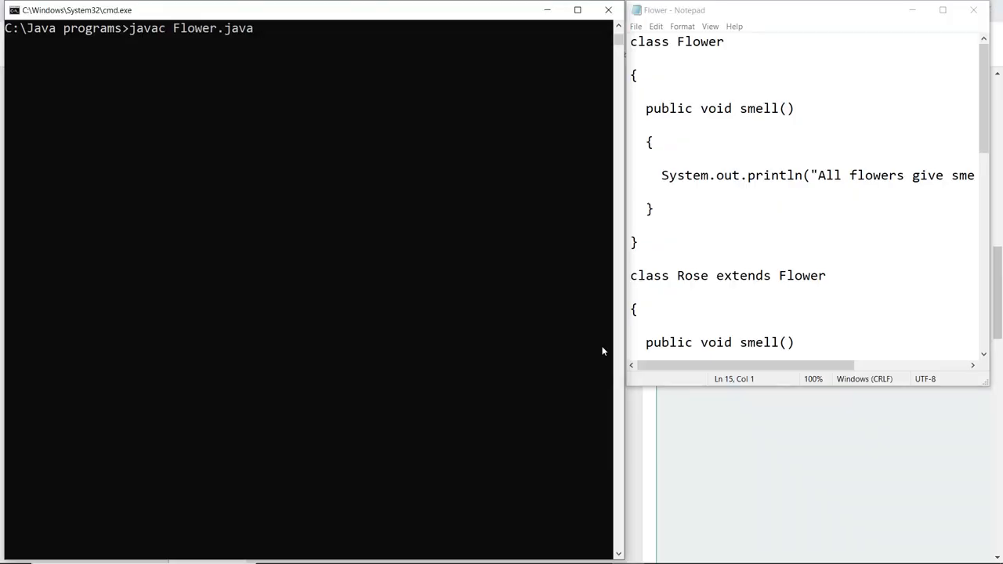
pyautogui.moveTo(757, 265)
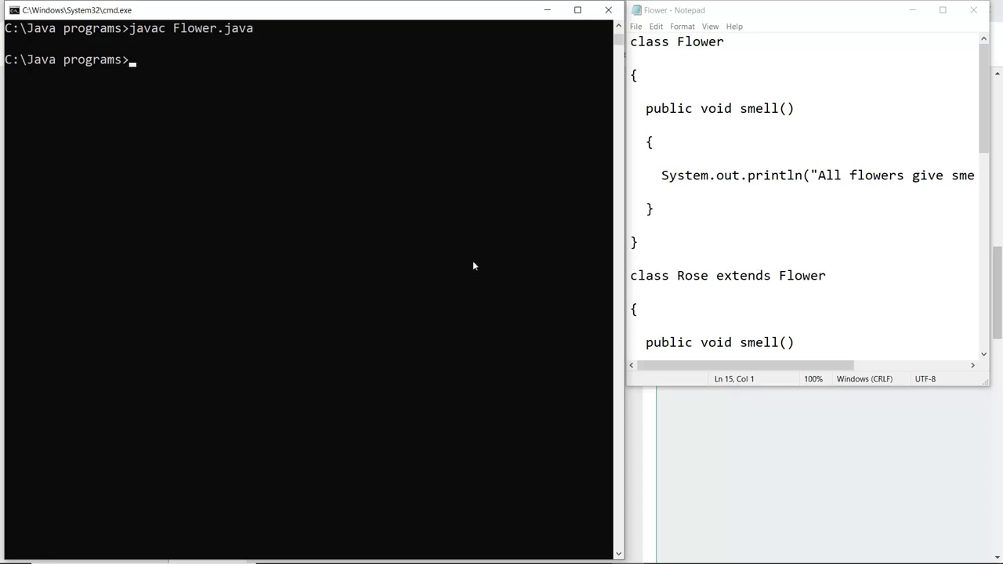
pyautogui.write('java Flower')
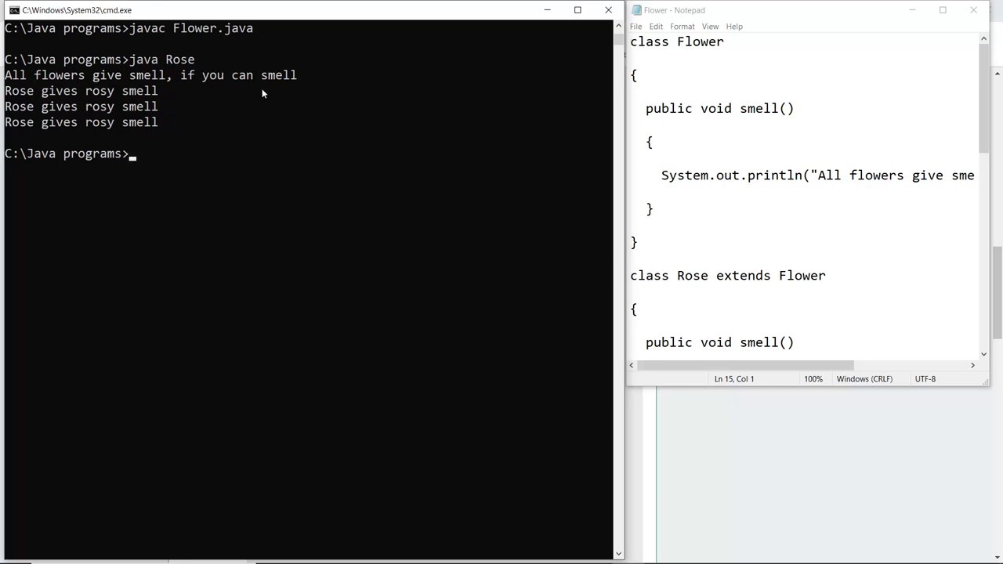
pyautogui.moveTo(112, 108)
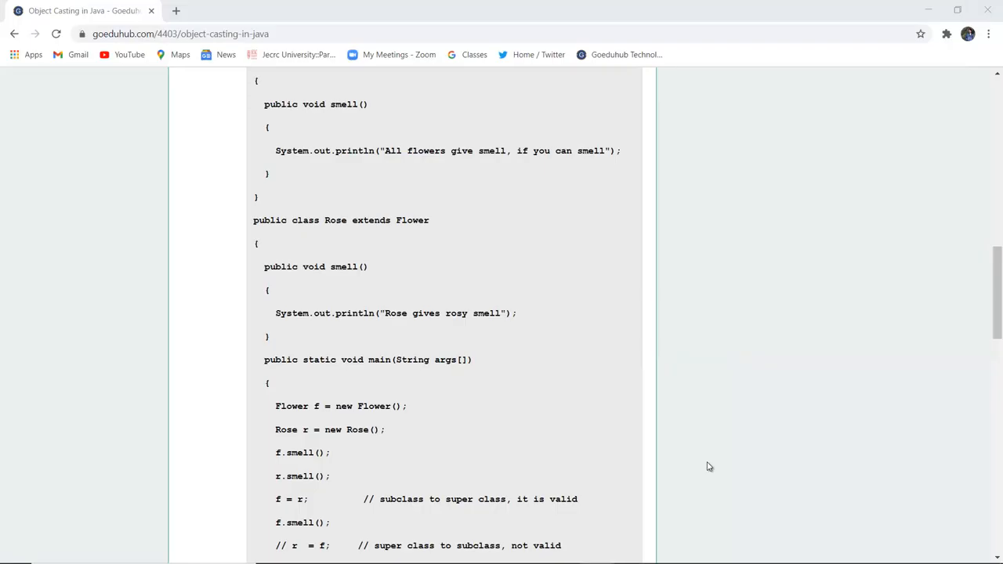
# Step: Scroll the GoeduHub article back to the upcasting and downcasting conditions above the example code
pyautogui.scroll(-3)
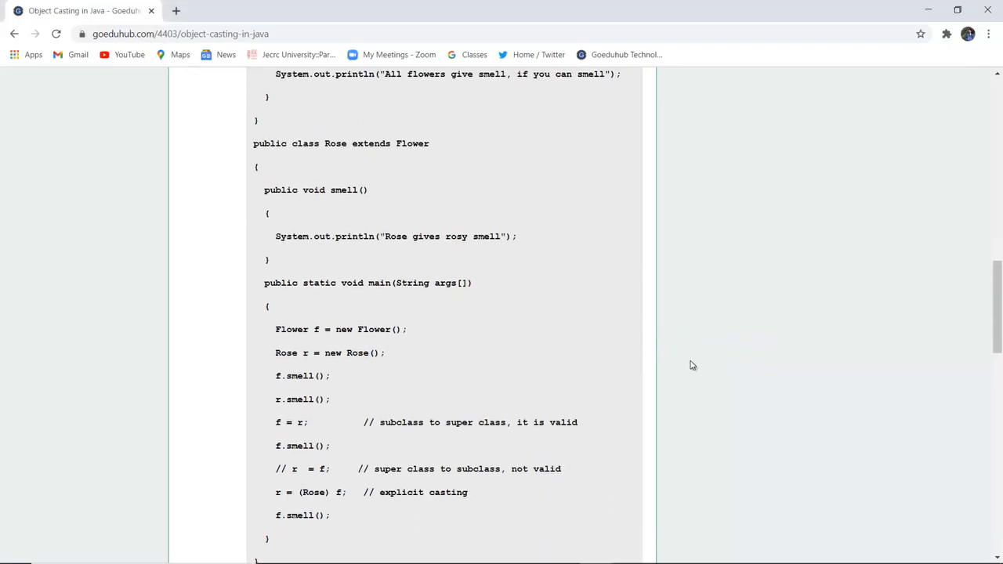
pyautogui.moveTo(342, 436)
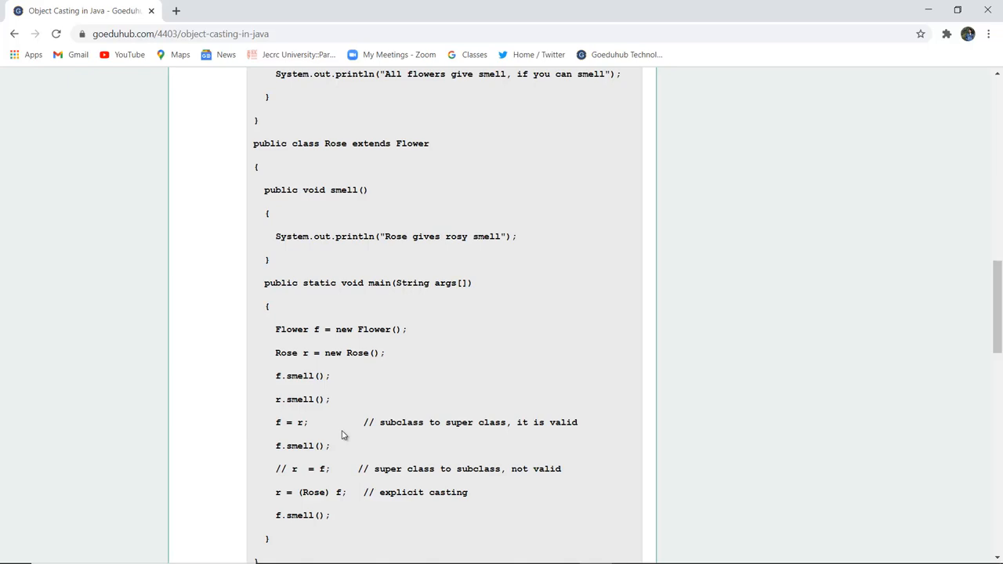
pyautogui.moveTo(461, 441)
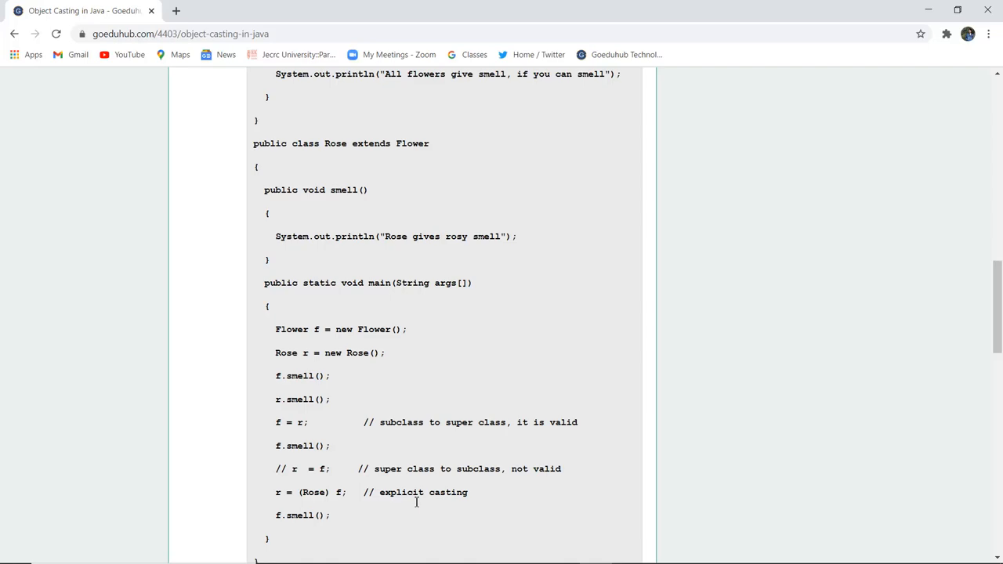
pyautogui.scroll(3)
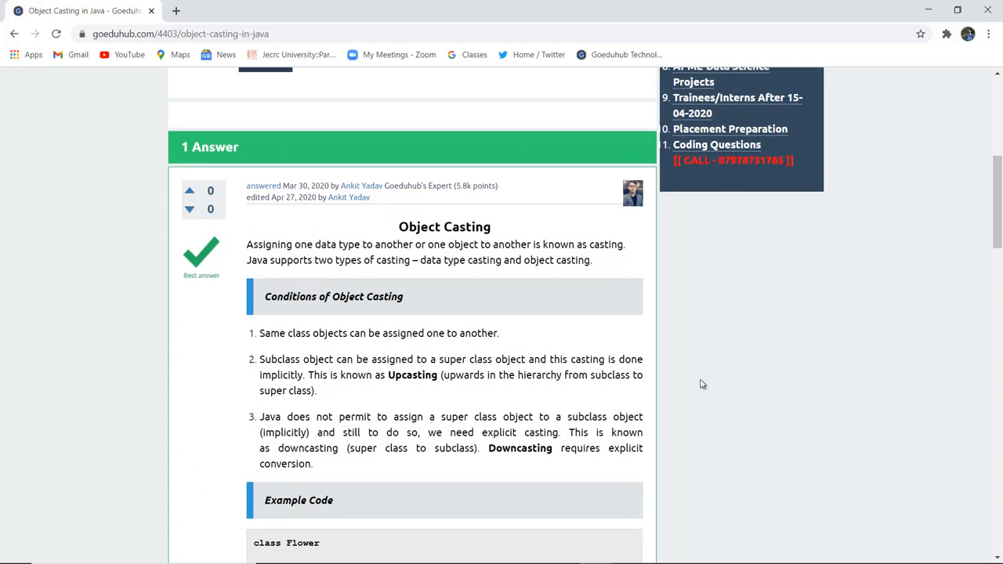
pyautogui.scroll(-3)
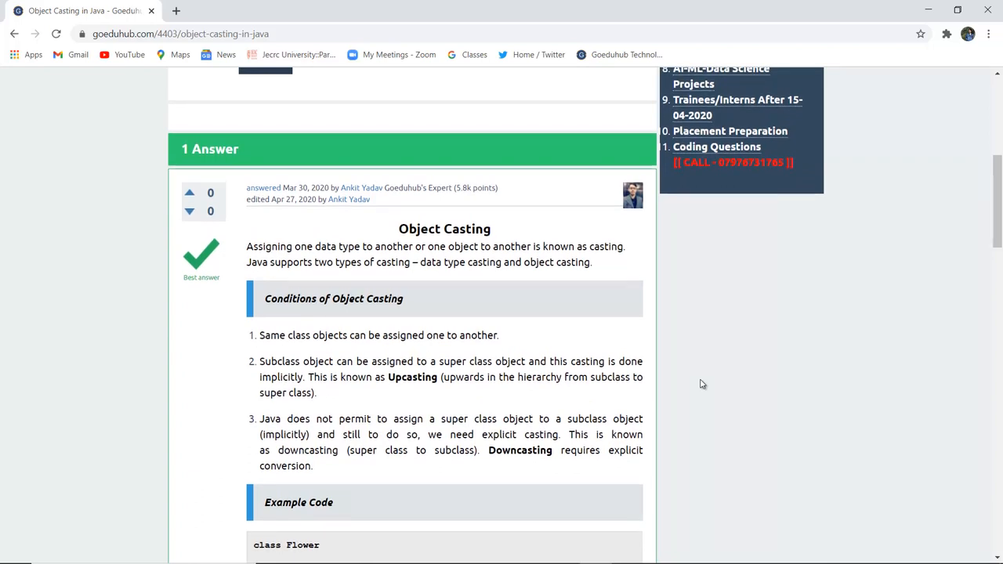